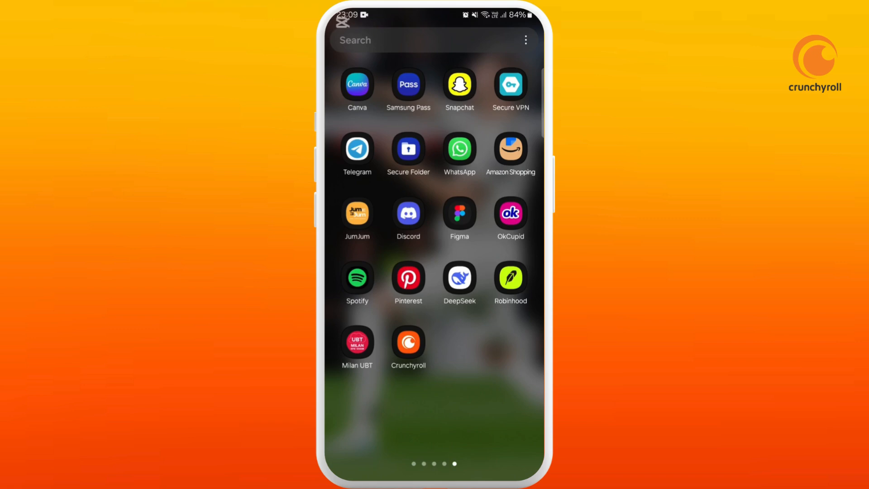
Step: Scroll down the installed apps list until Crunchyroll is visible
scroll("down", 3)
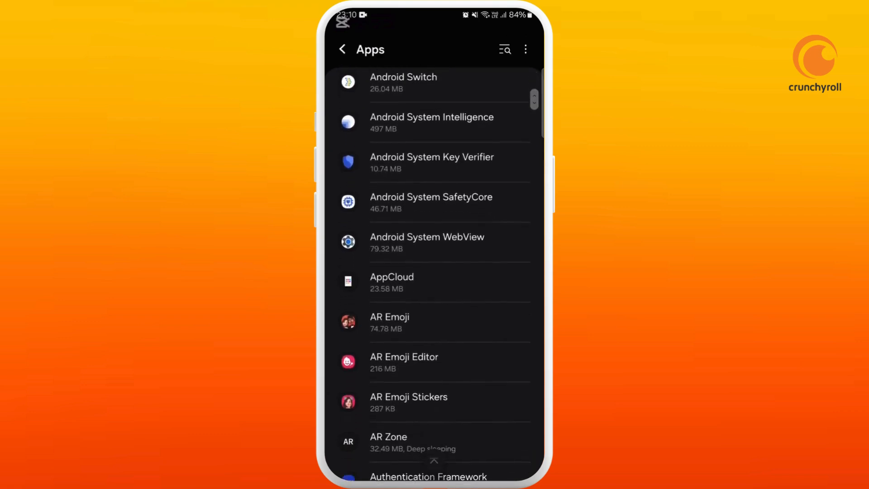
scroll("down", 3)
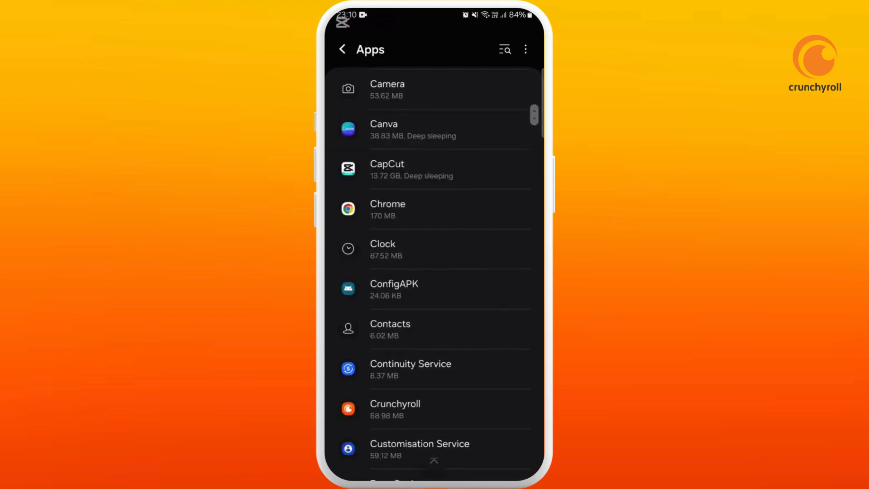
Step: Open Crunchyroll's App info and scroll down to its Storage entry
left_click(394, 409)
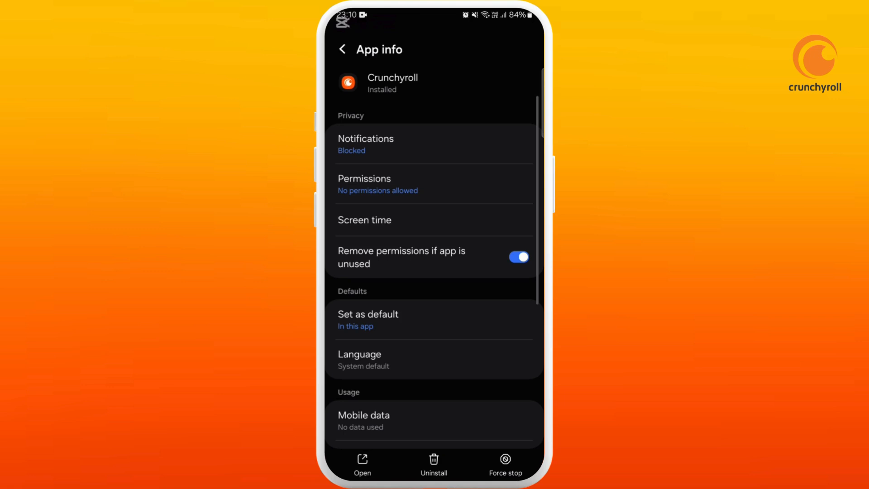
scroll("down", 3)
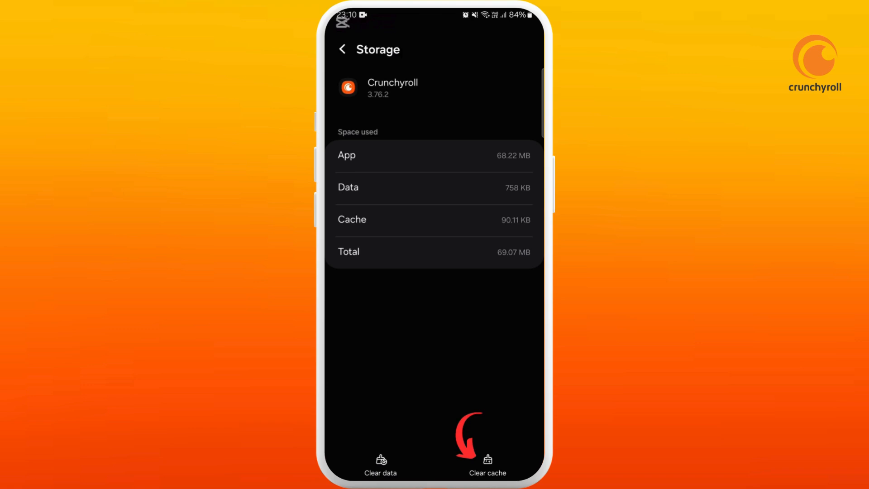
Step: Clear Crunchyroll's cache and all its data, confirming Delete, then return to App info
left_click(488, 463)
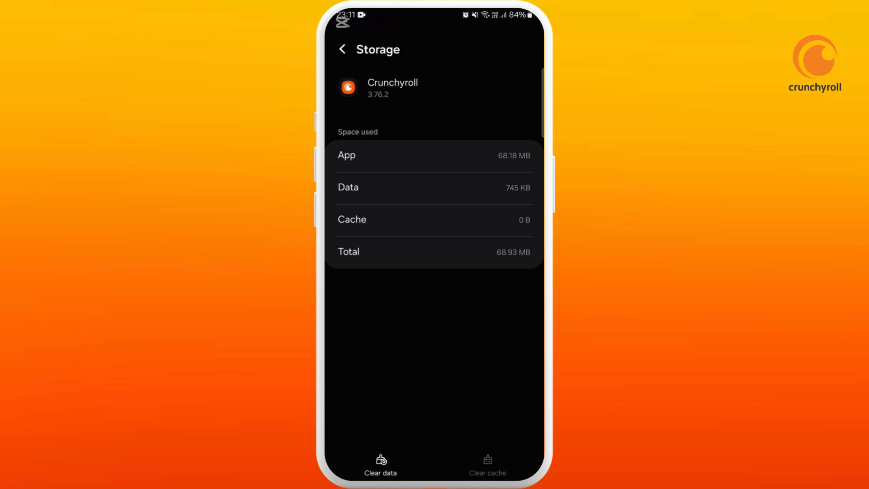
left_click(381, 466)
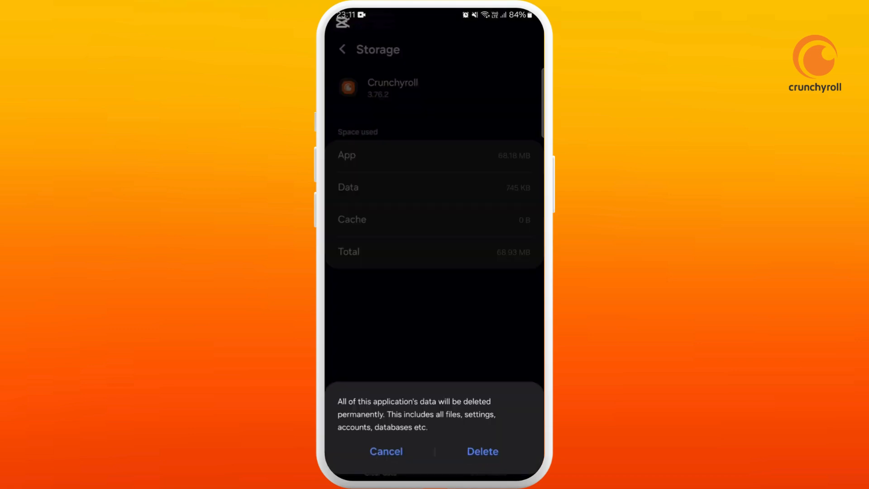
left_click(483, 451)
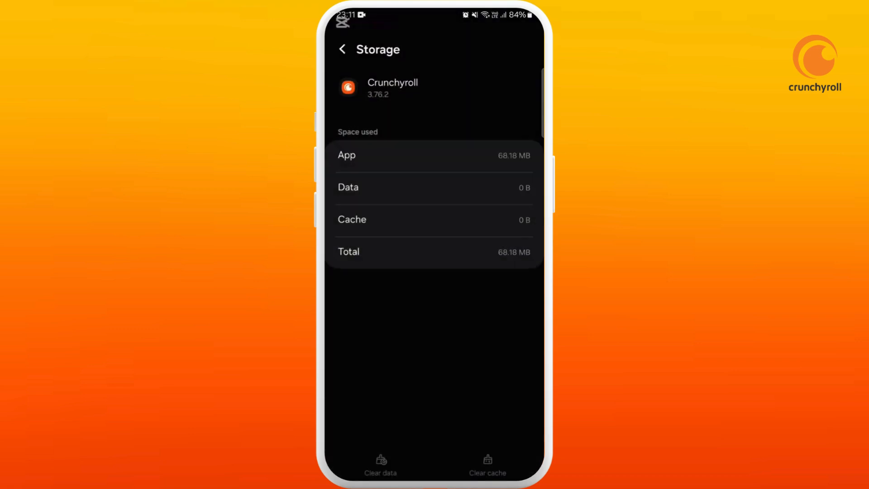
left_click(342, 49)
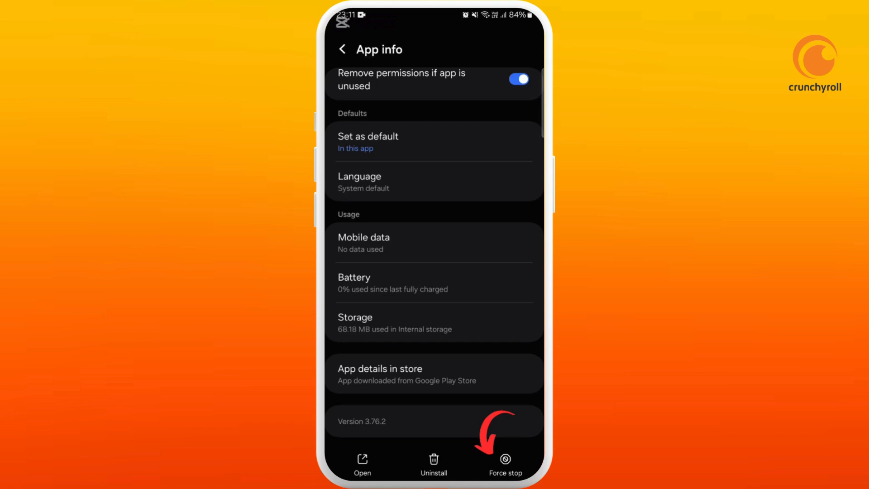
Step: Force-stop Crunchyroll, keep battery usage Optimised, and return to App info
left_click(505, 462)
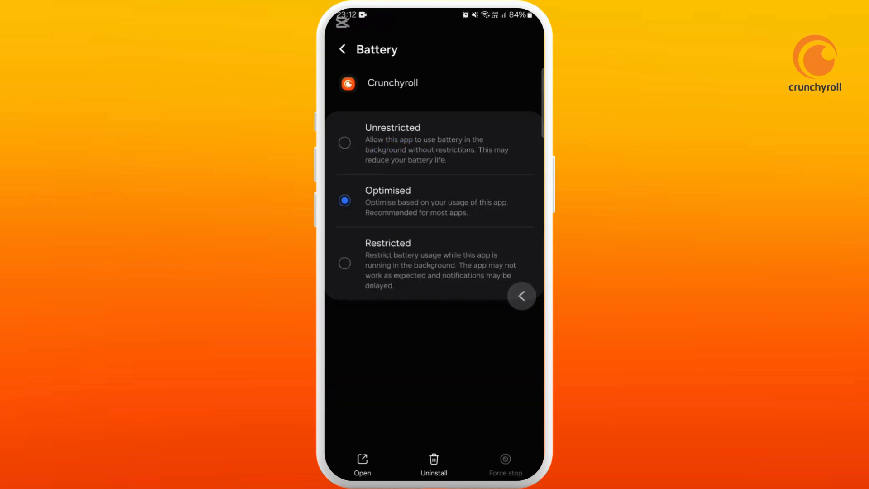
left_click(342, 49)
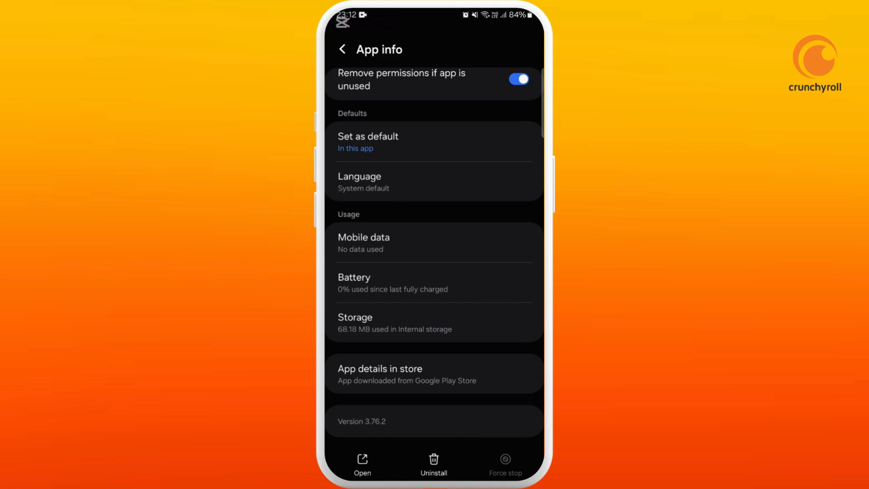